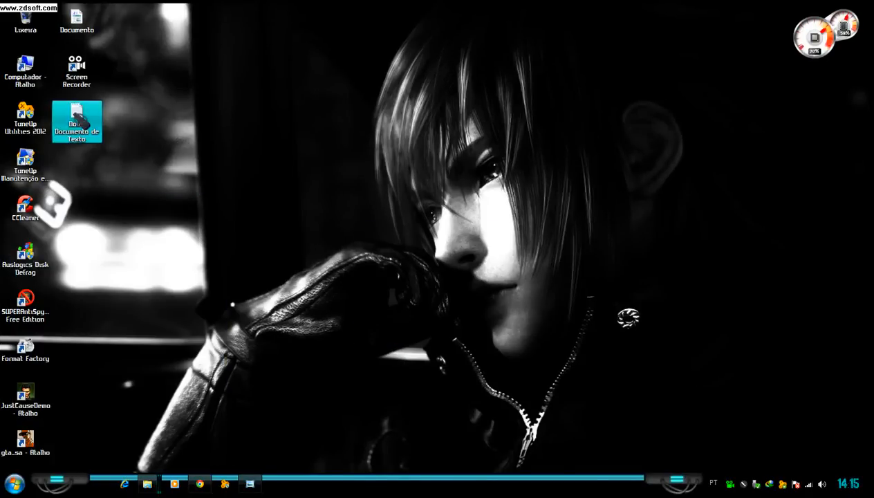
In the new text document, write 'ola pessoal do youtube vou ensinar'
{"action": "double_click", "coordinate": [78, 122]}
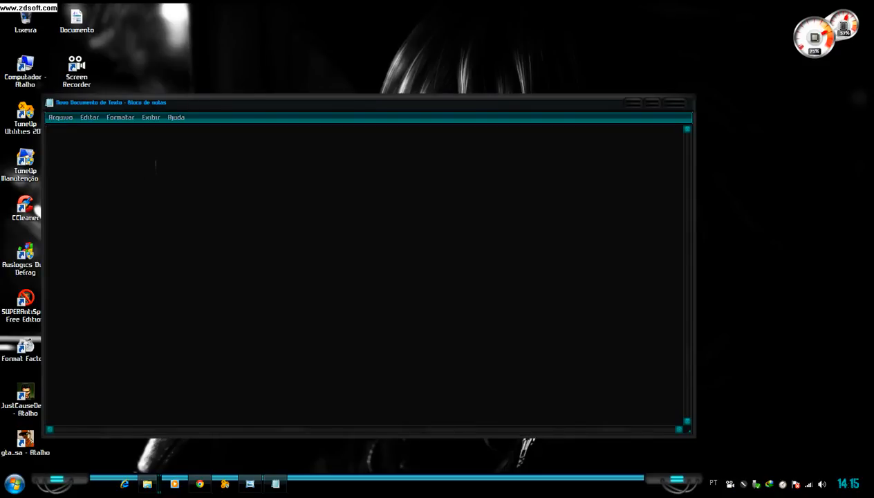
{"action": "type", "text": "ola"}
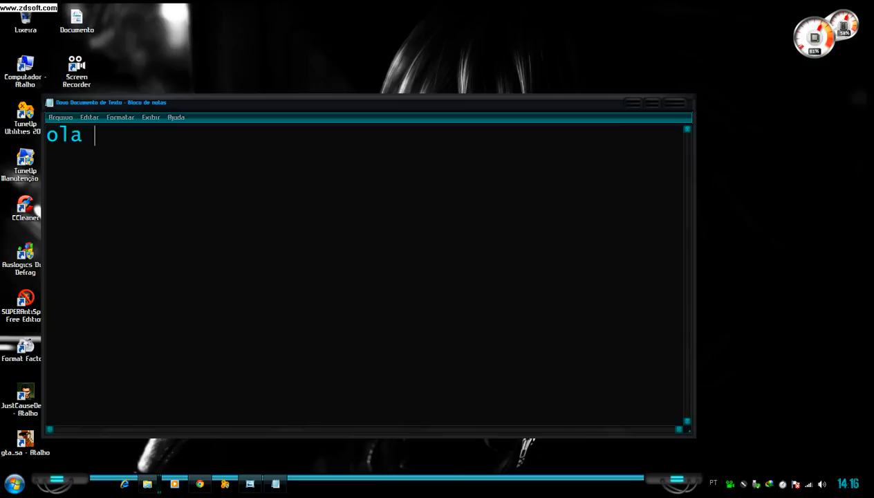
{"action": "type", "text": "pesso"}
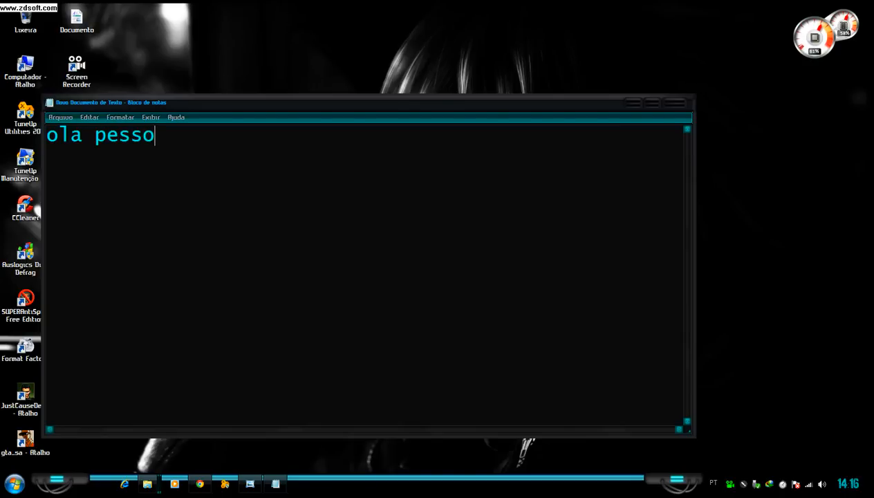
{"action": "type", "text": "al do y"}
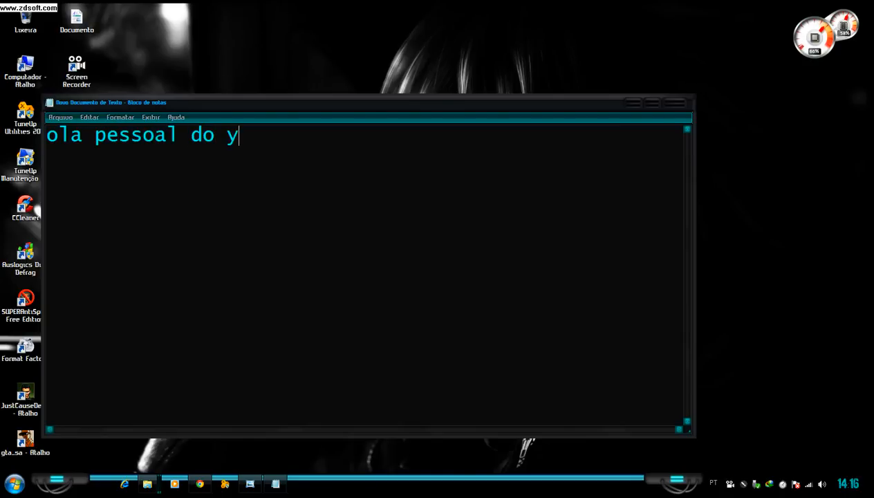
{"action": "type", "text": "outu"}
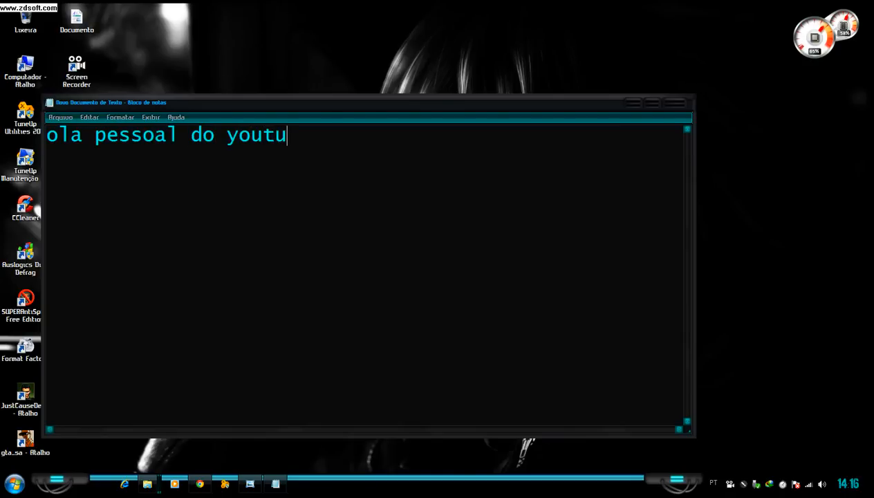
{"action": "type", "text": "be"}
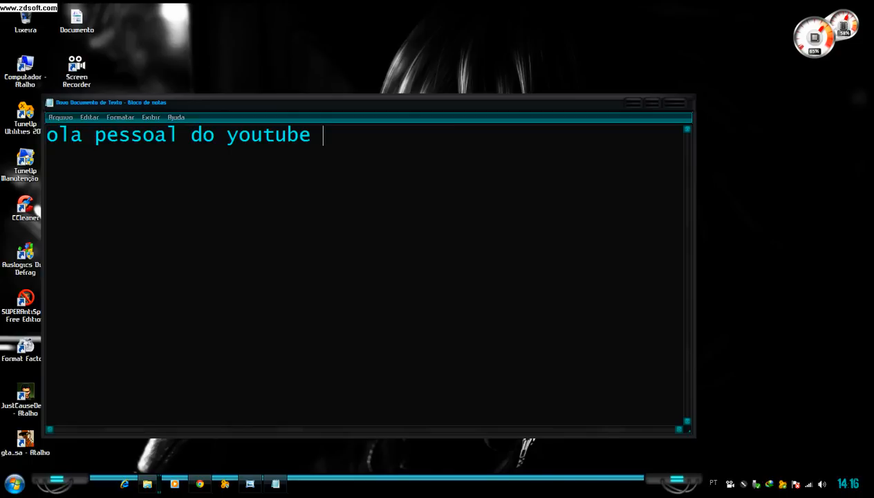
{"action": "type", "text": "vo"}
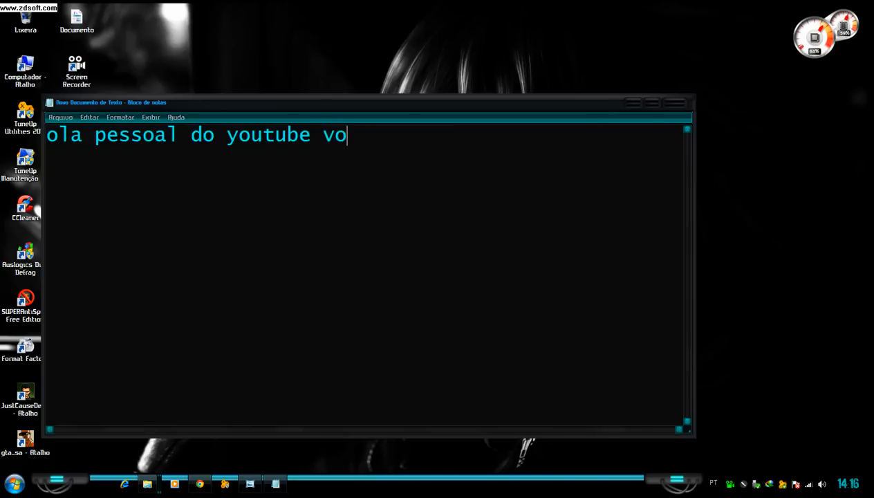
{"action": "type", "text": "u ens"}
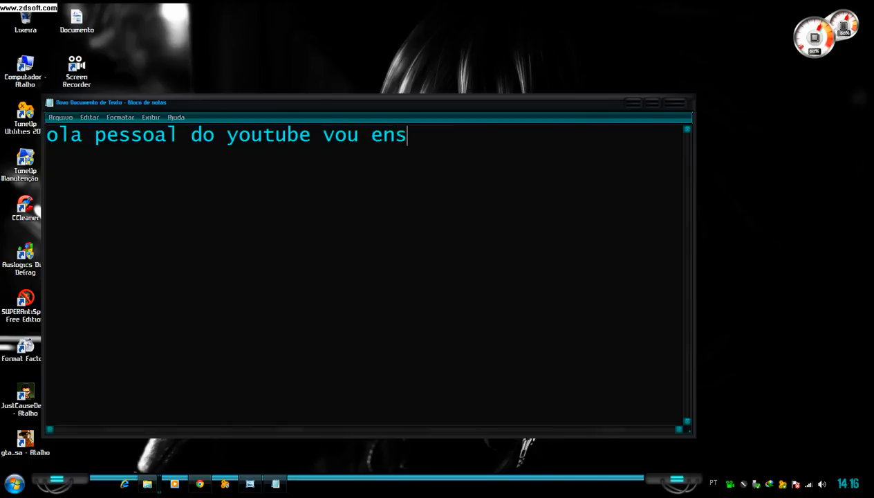
{"action": "type", "text": "inar"}
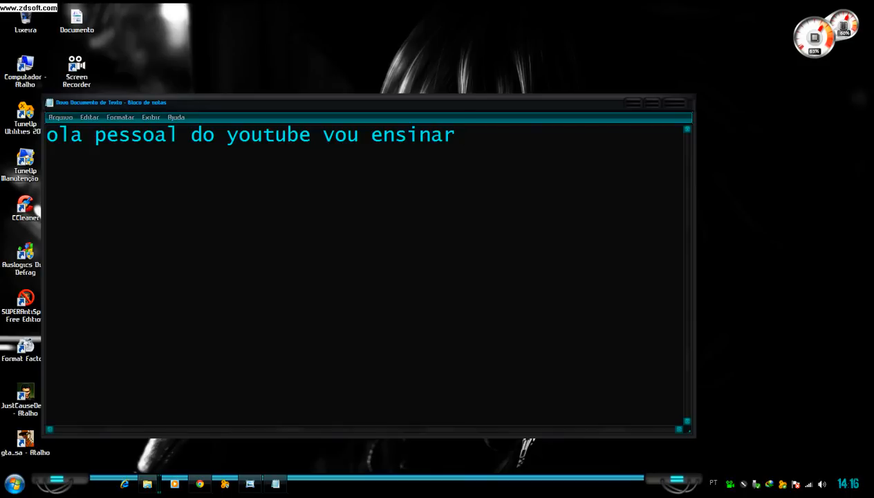
Continue the message with 'como registrar o tune up 2012'
{"action": "type", "text": "como r"}
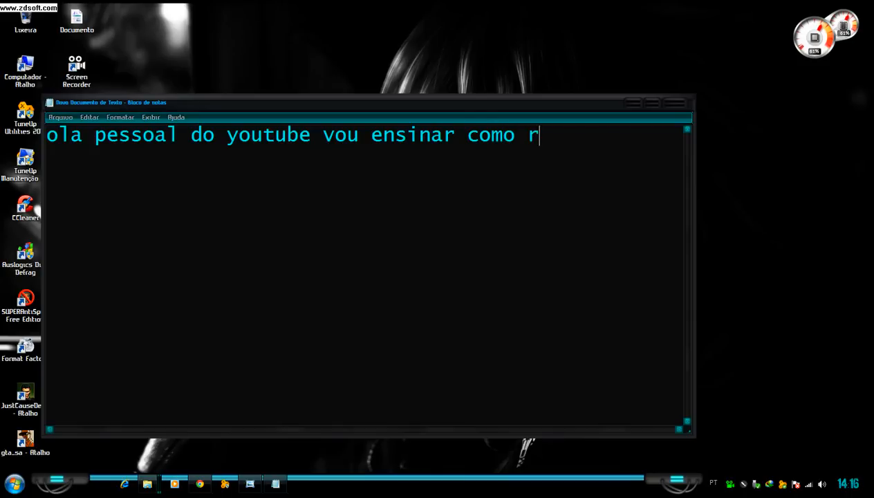
{"action": "type", "text": "egi"}
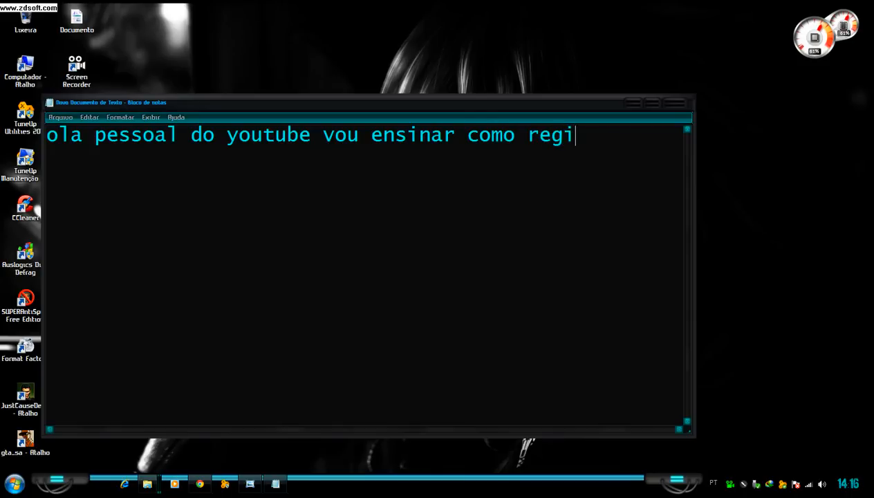
{"action": "type", "text": "strar"}
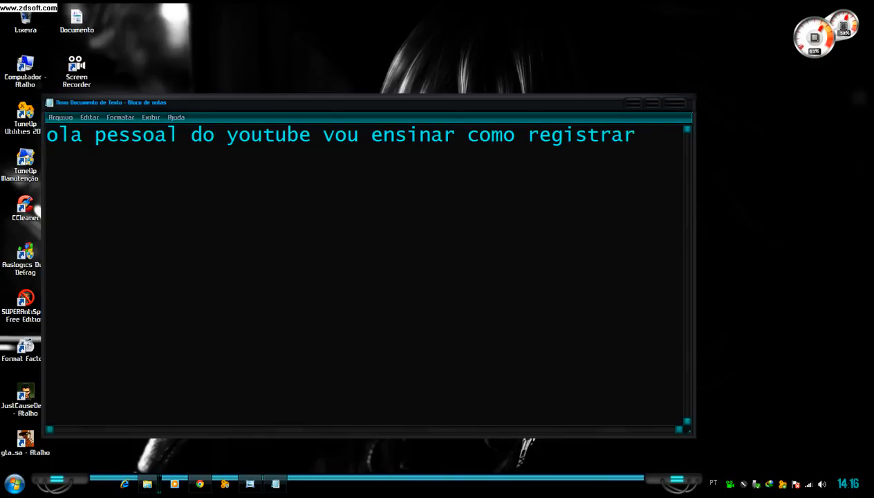
{"action": "type", "text": "o tu"}
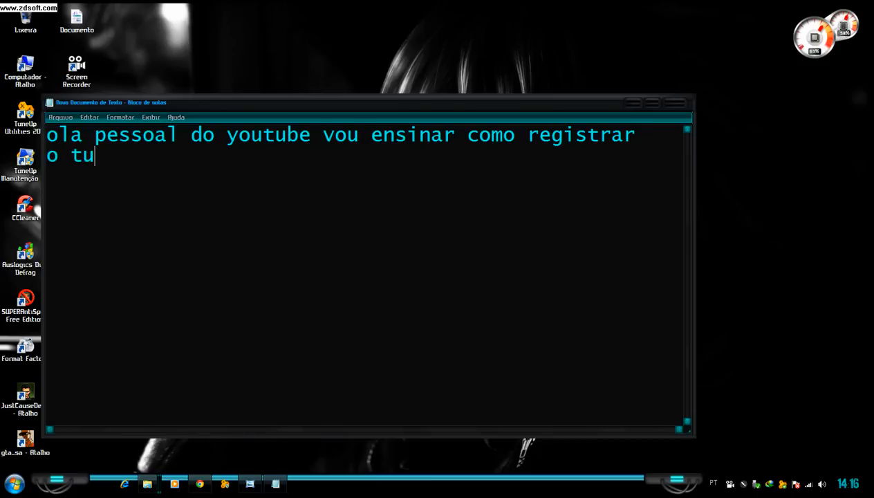
{"action": "type", "text": "ne"}
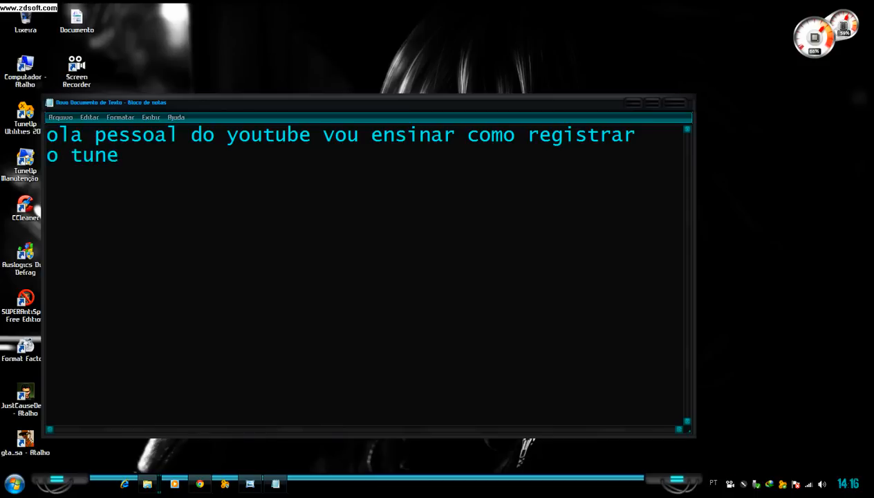
{"action": "type", "text": "up"}
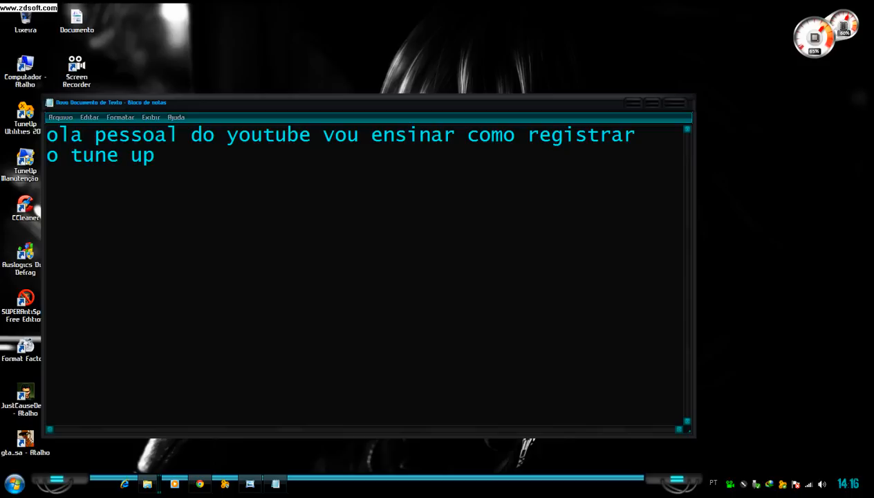
{"action": "type", "text": "20"}
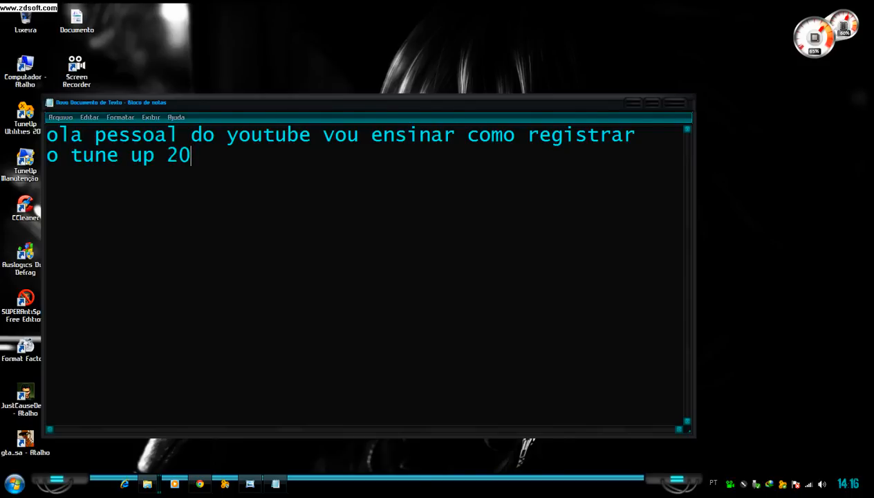
{"action": "type", "text": "12"}
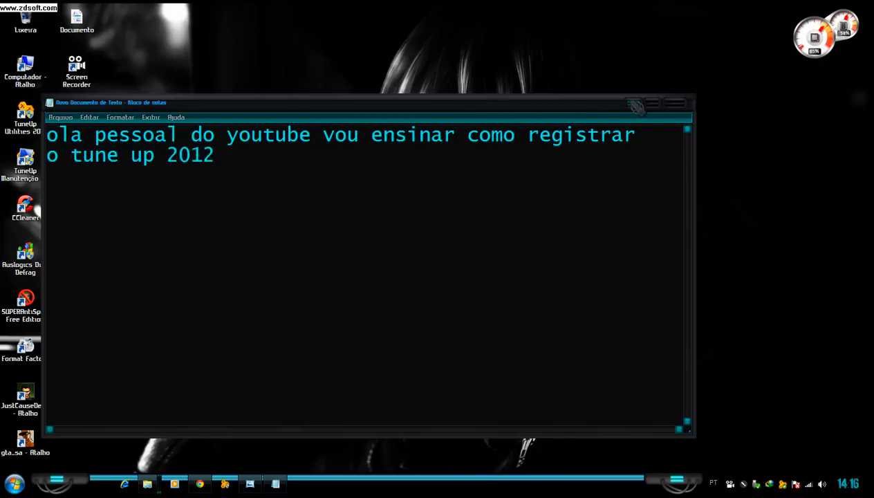
Close Notepad and show the Downloads folder with the TuneUp Utilities 2012 installer
{"action": "left_click", "coordinate": [650, 104]}
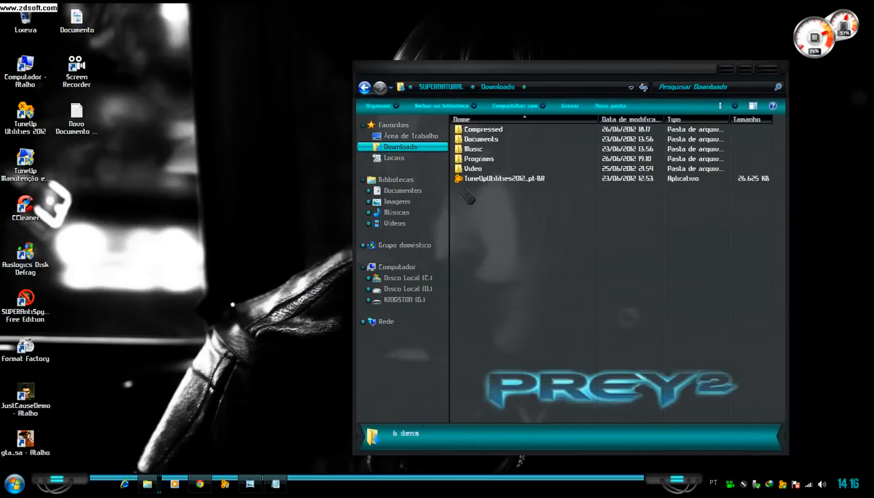
{"action": "left_click", "coordinate": [473, 169]}
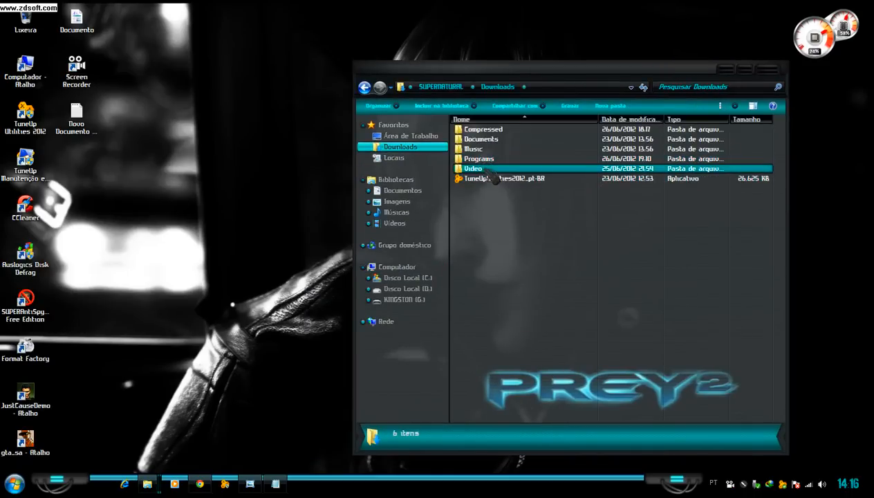
{"action": "mouse_move", "coordinate": [484, 171]}
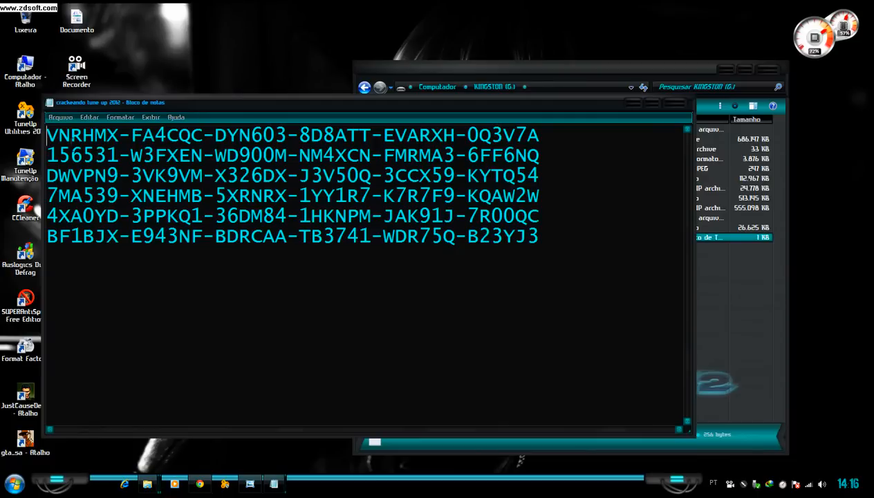
Select the lines of TuneUp Utilities 2012 product keys in the keys file
{"action": "left_click_drag", "start_coordinate": [47, 136], "coordinate": [141, 135]}
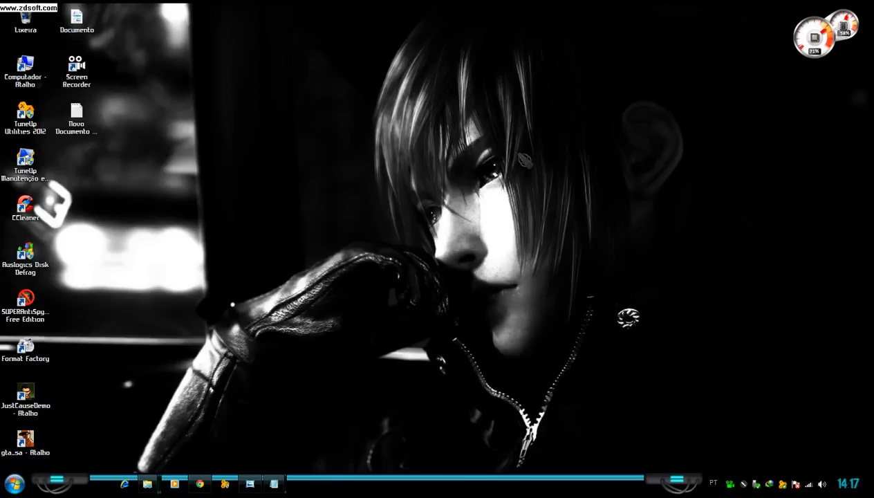
In the new text document, write that these are the product keys ('essas sao a chave do produto')
{"action": "left_click", "coordinate": [76, 118]}
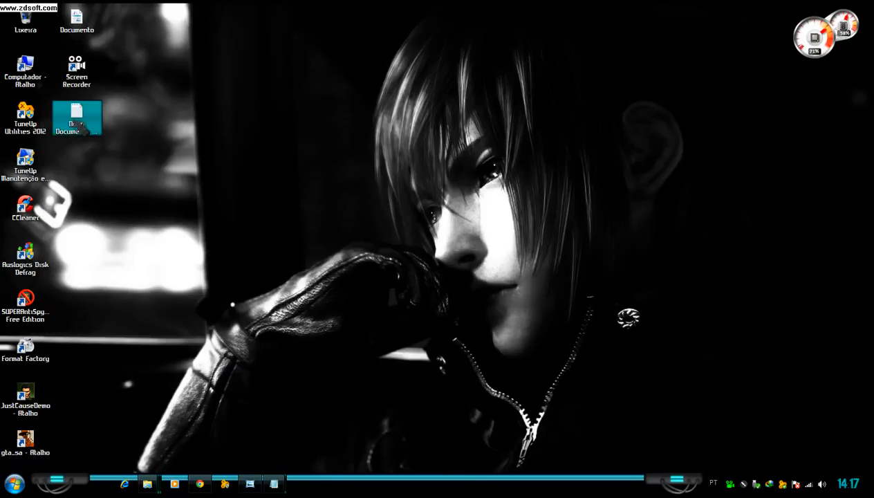
{"action": "double_click", "coordinate": [78, 111]}
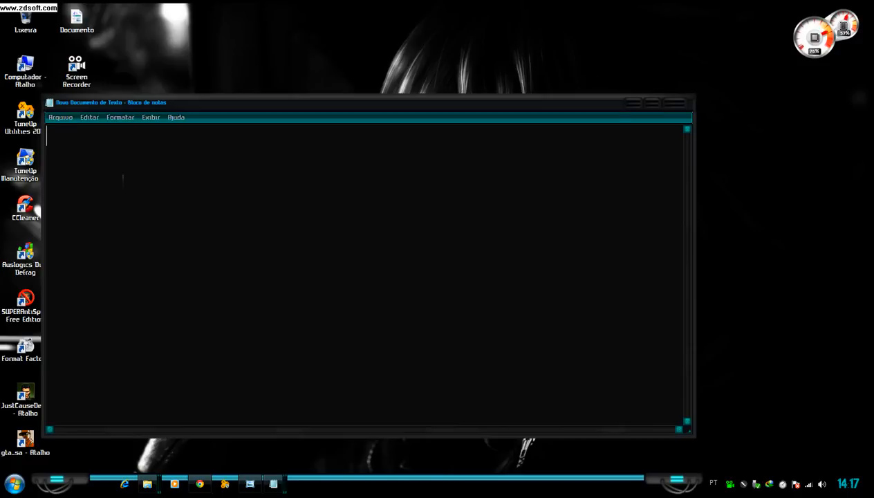
{"action": "type", "text": "essas"}
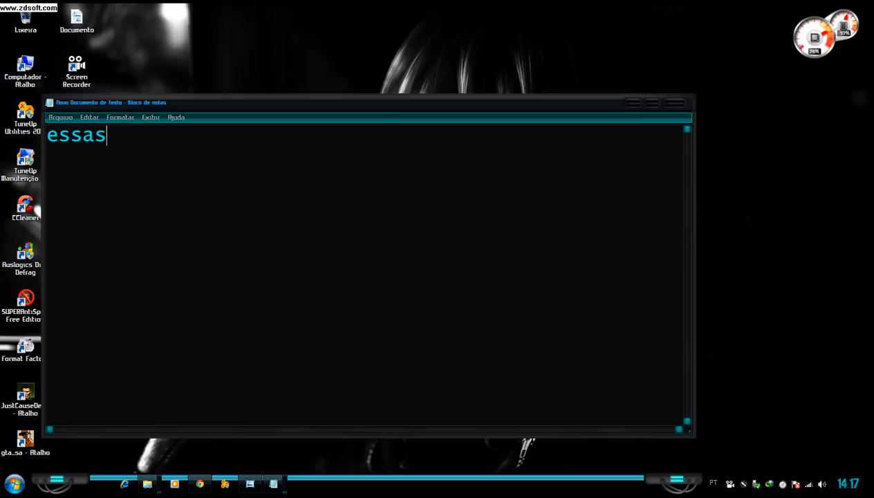
{"action": "type", "text": "sao"}
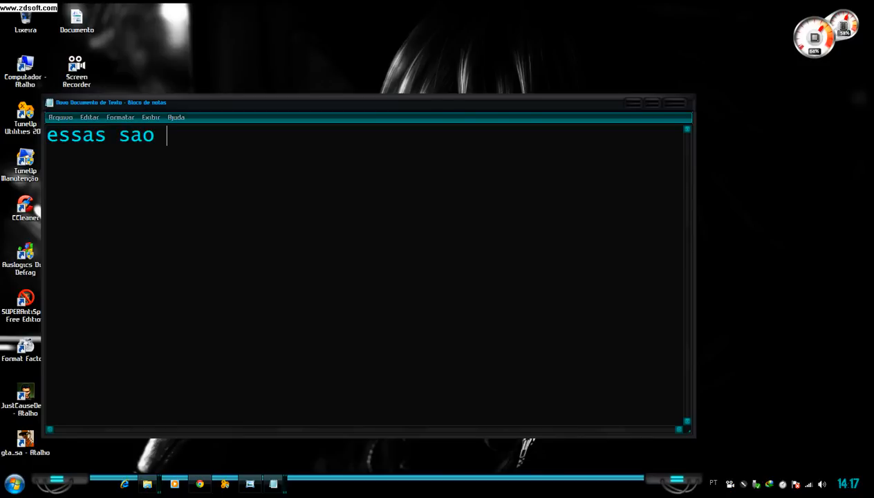
{"action": "type", "text": "acha"}
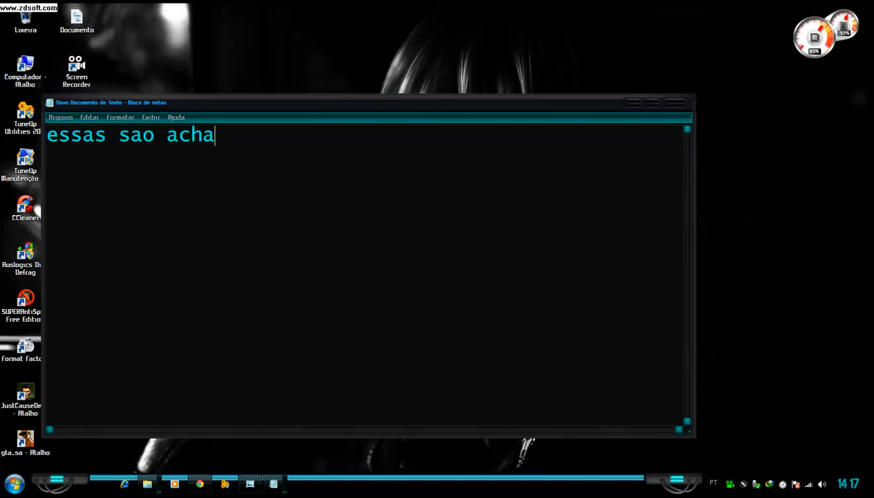
{"action": "type", "text": "ve"}
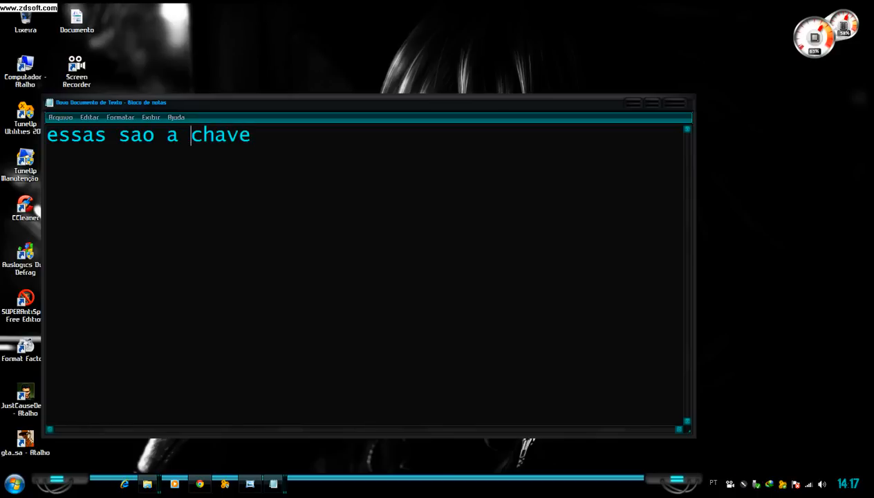
{"action": "type", "text": "do pr"}
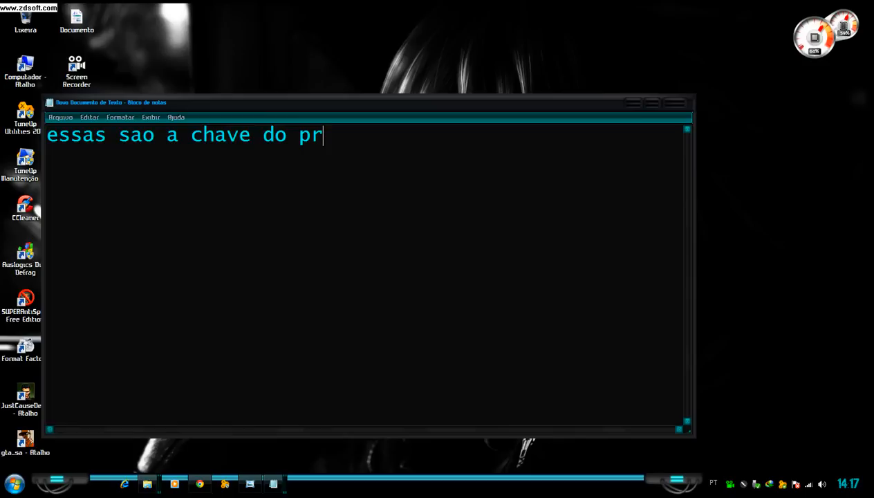
{"action": "type", "text": "odu"}
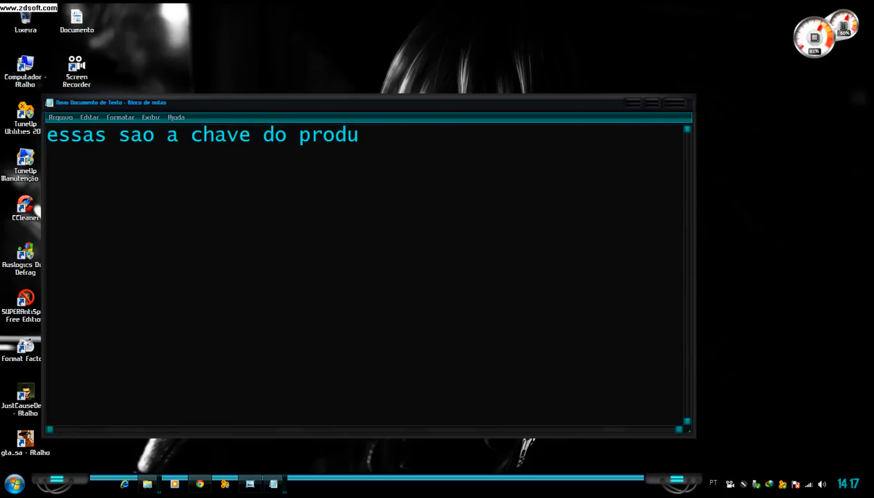
{"action": "type", "text": "to so co"}
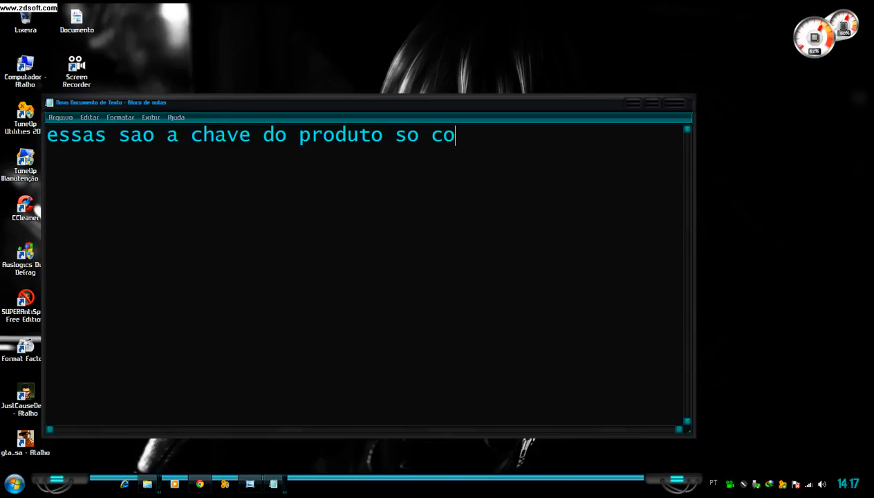
Add that the keys are to copy and paste and will be left in the video description
{"action": "type", "text": "piar"}
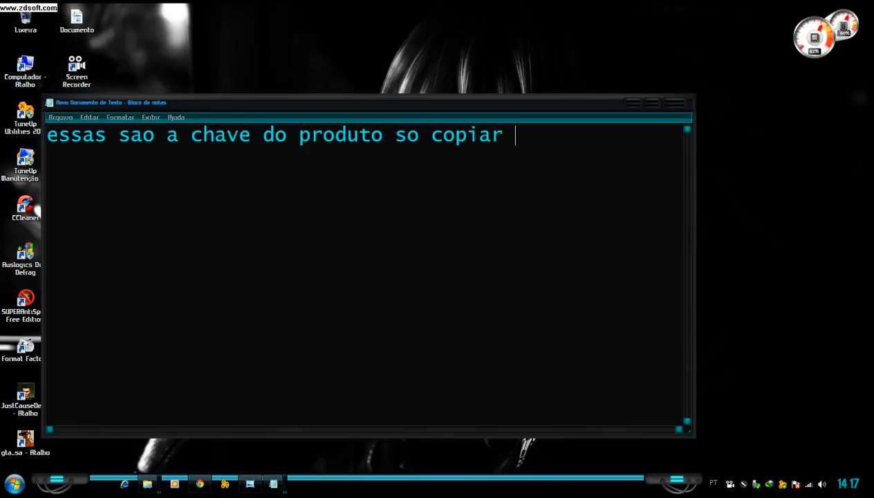
{"action": "type", "text": "e col"}
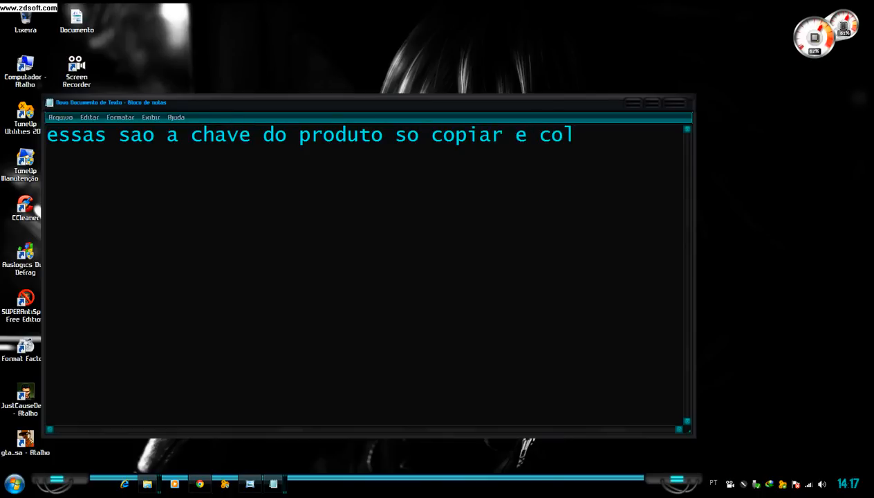
{"action": "type", "text": "ar"}
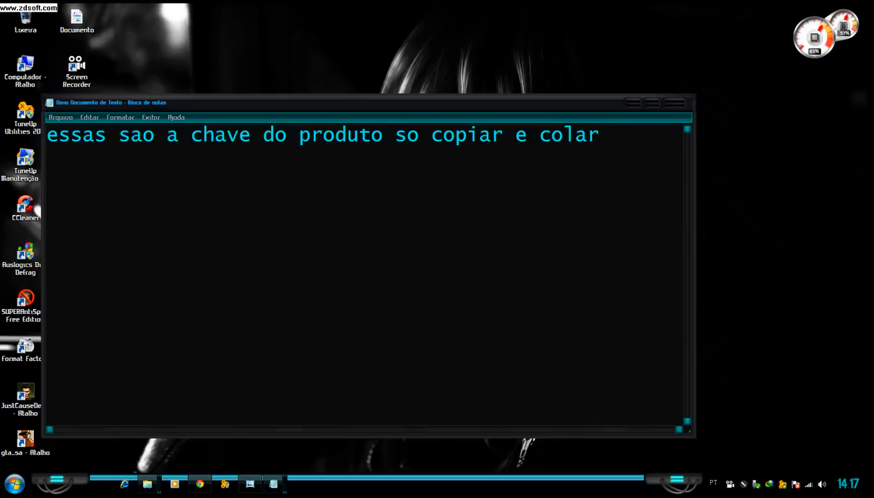
{"action": "type", "text": "vou de"}
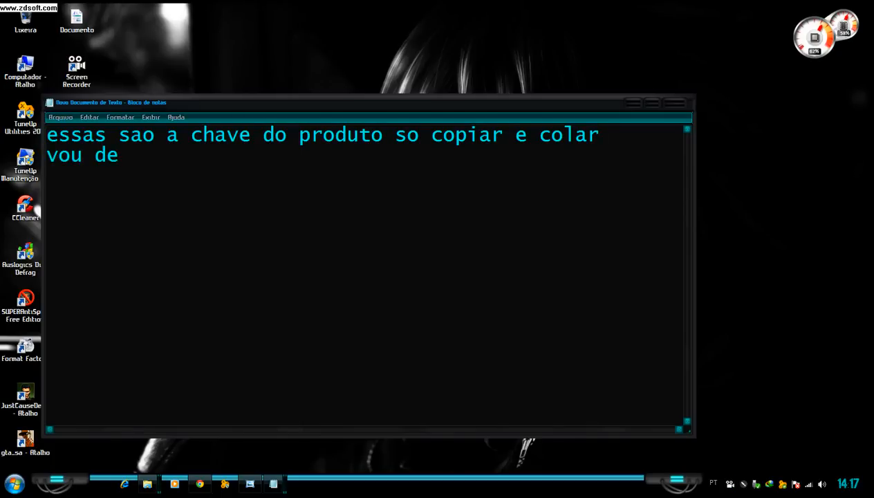
{"action": "type", "text": "xar na"}
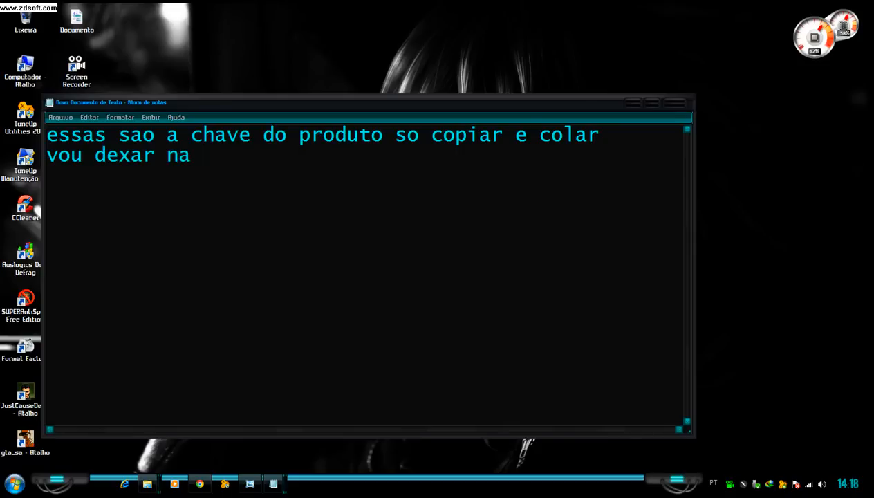
{"action": "type", "text": "desc"}
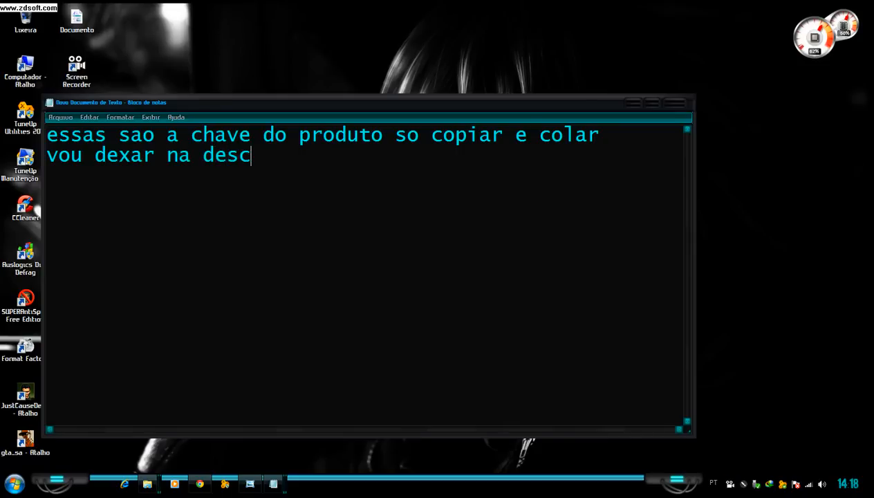
{"action": "type", "text": "risao"}
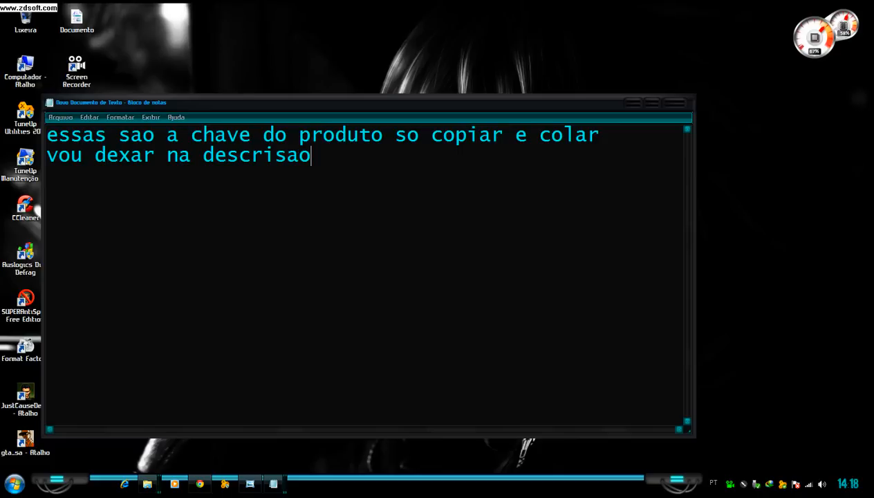
{"action": "type", "text": "do"}
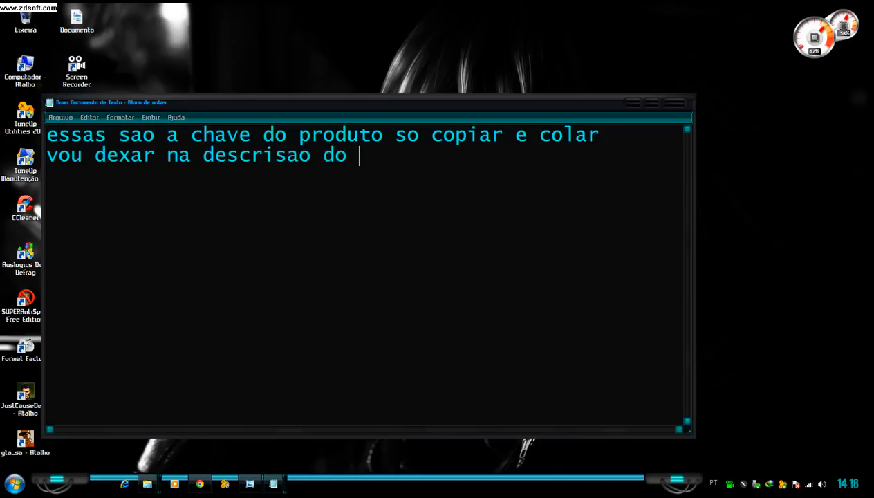
{"action": "type", "text": "video"}
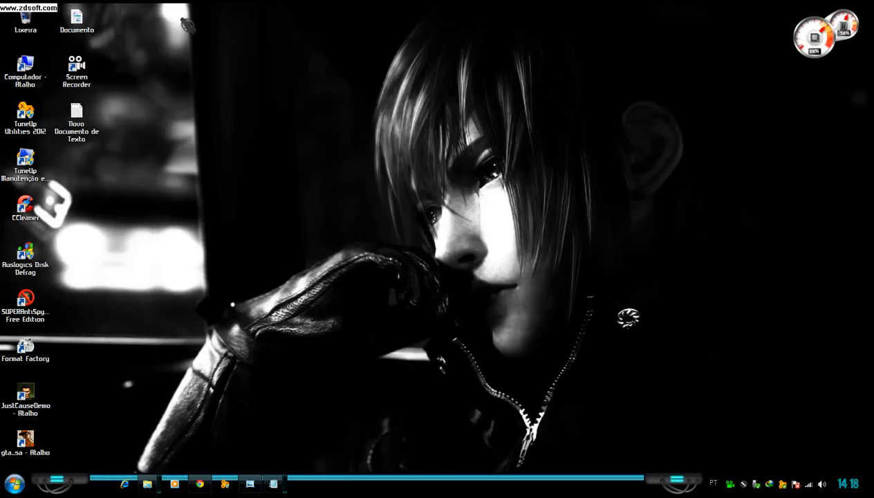
{"action": "mouse_move", "coordinate": [273, 483]}
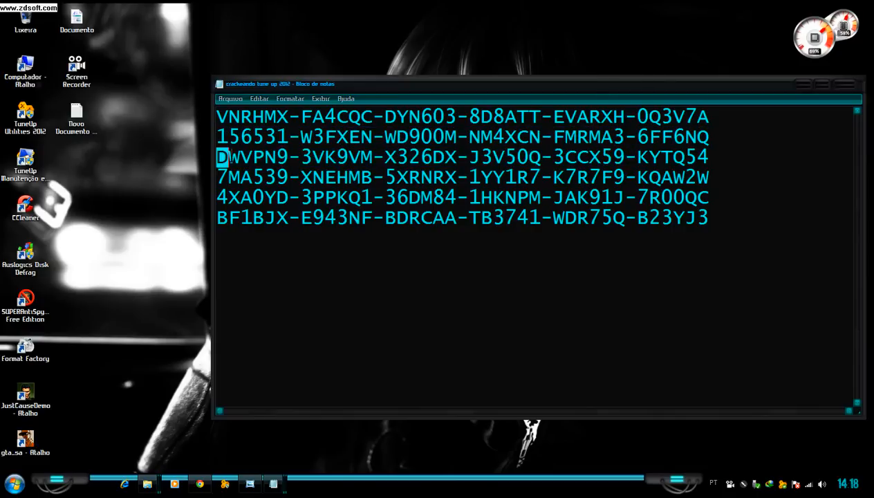
{"action": "left_click_drag", "start_coordinate": [215, 158], "coordinate": [646, 177]}
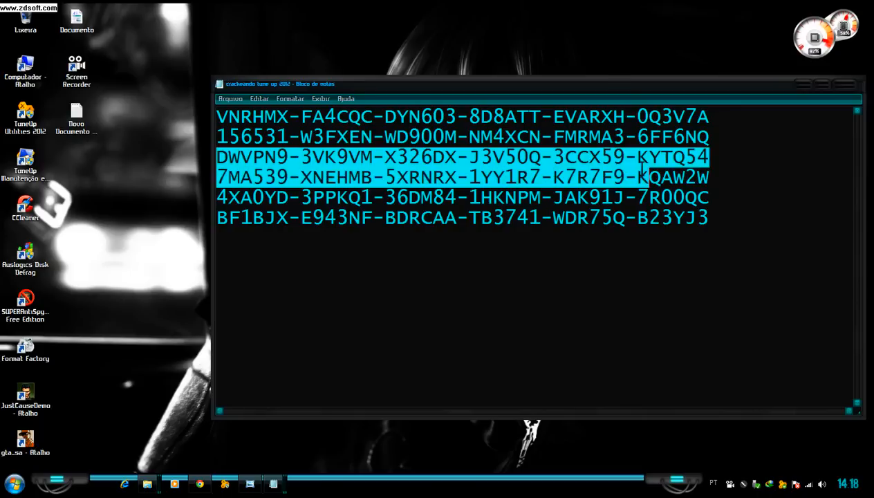
{"action": "left_click", "coordinate": [360, 218]}
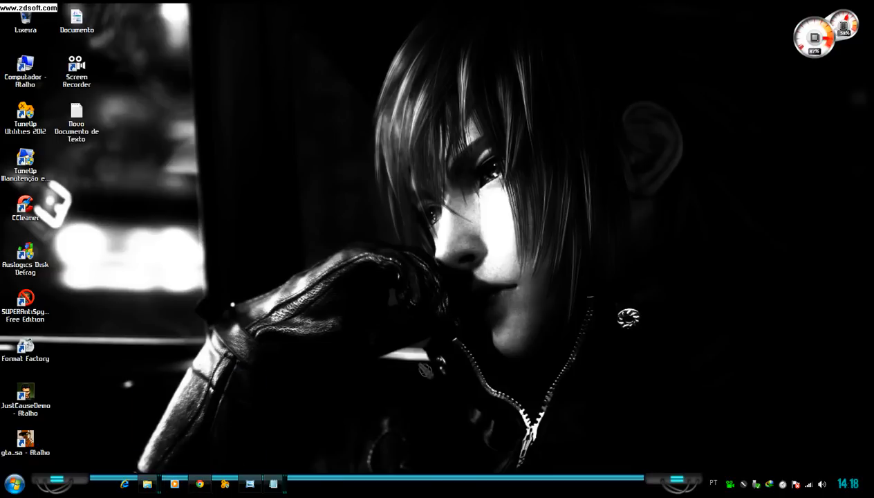
{"action": "left_click", "coordinate": [25, 302]}
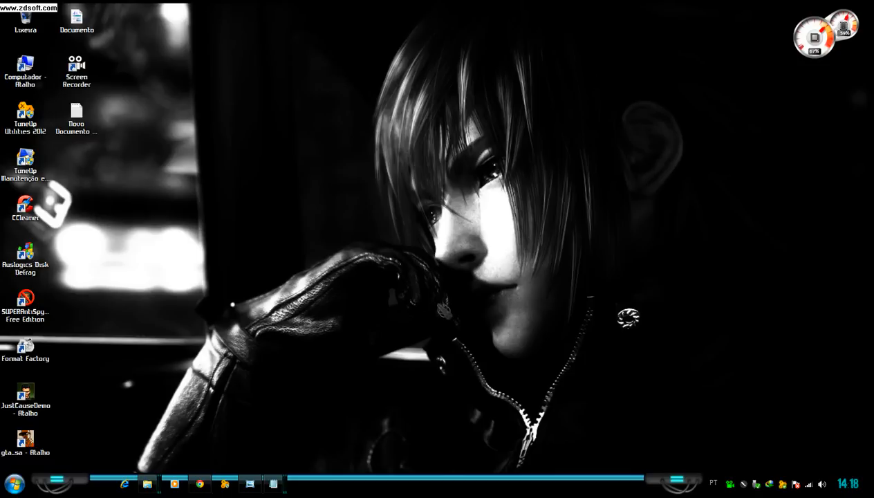
{"action": "double_click", "coordinate": [25, 113]}
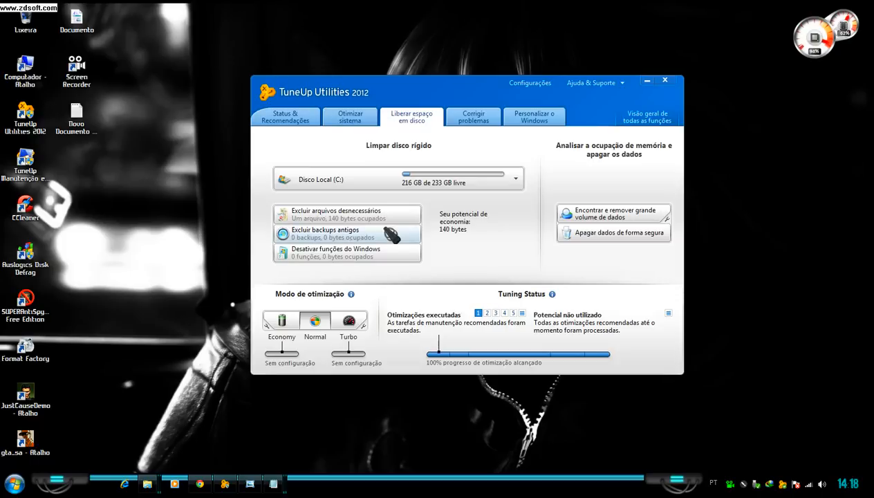
{"action": "left_click", "coordinate": [350, 116]}
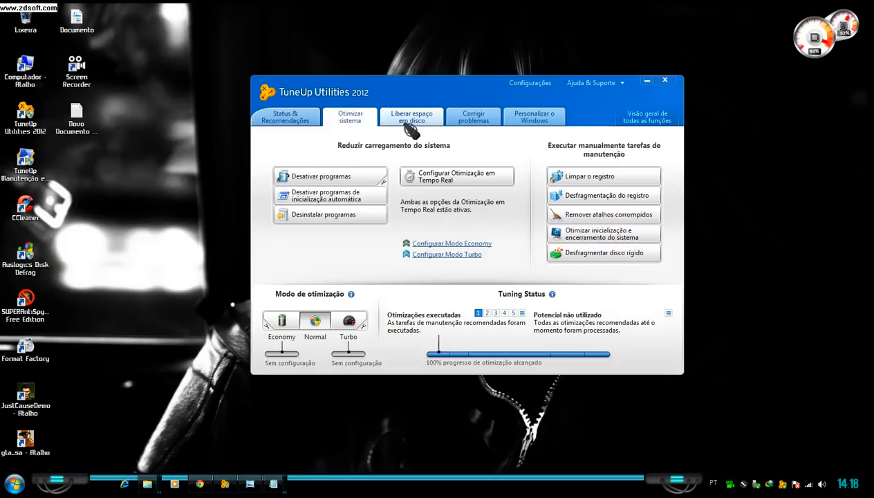
{"action": "left_click", "coordinate": [534, 116]}
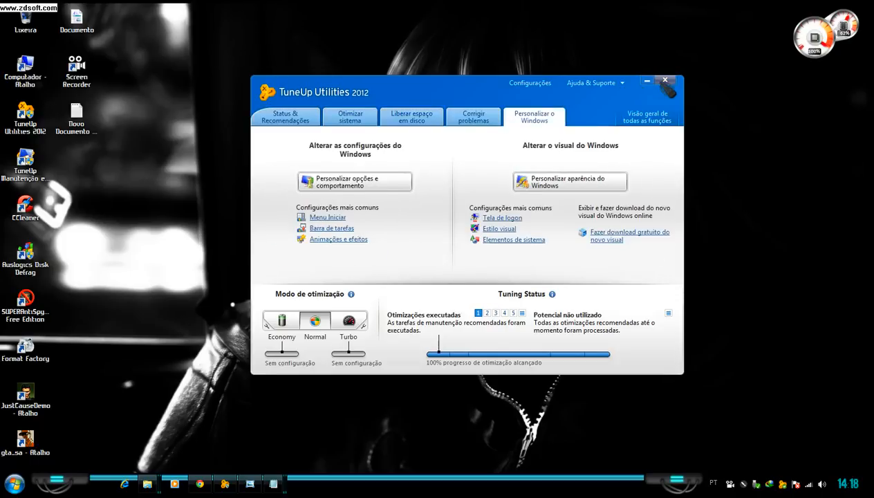
{"action": "left_click", "coordinate": [665, 78]}
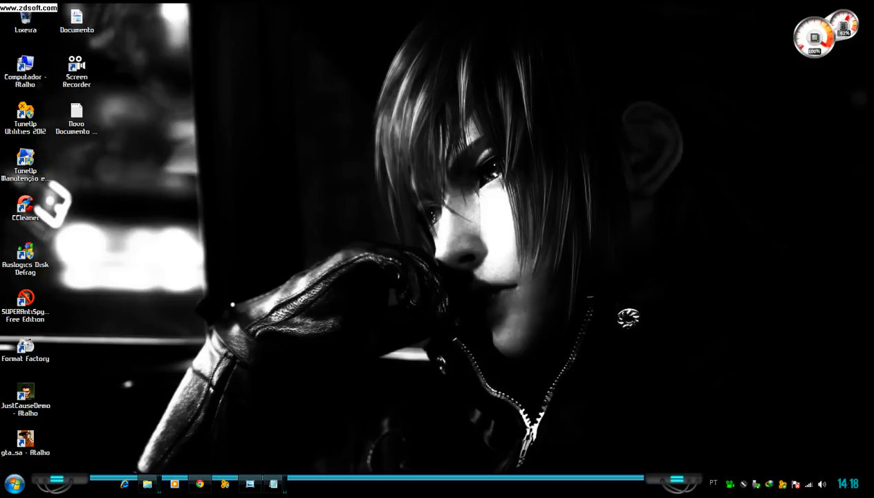